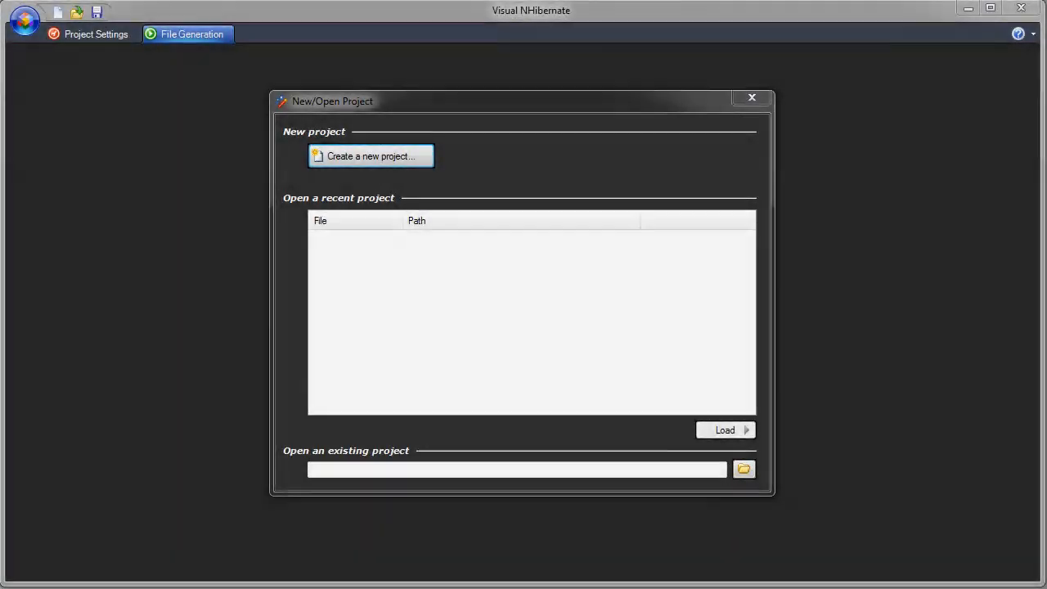
mouse_move(390, 193)
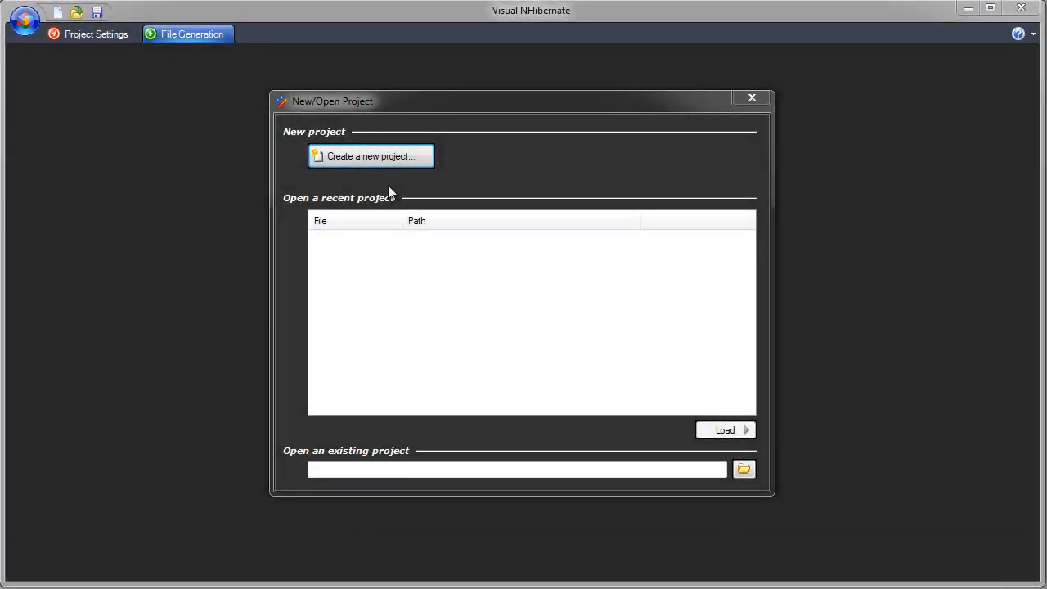
Begin a new project from the New/Open Project dialog to reach the creation choices
left_click(370, 158)
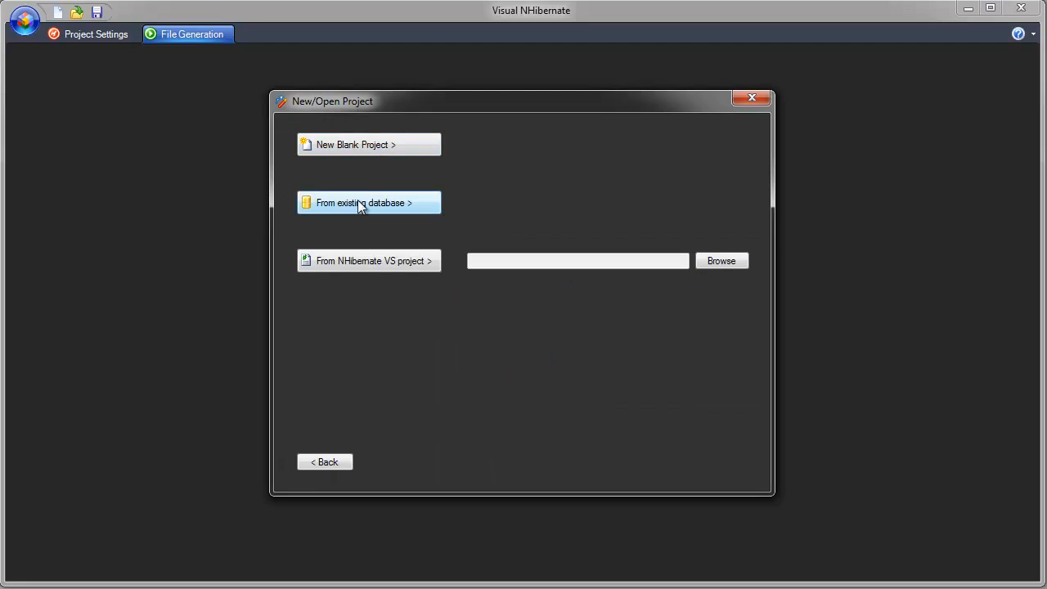
Build from an existing database: SQL Server 2005/2008, Northwind database
left_click(368, 203)
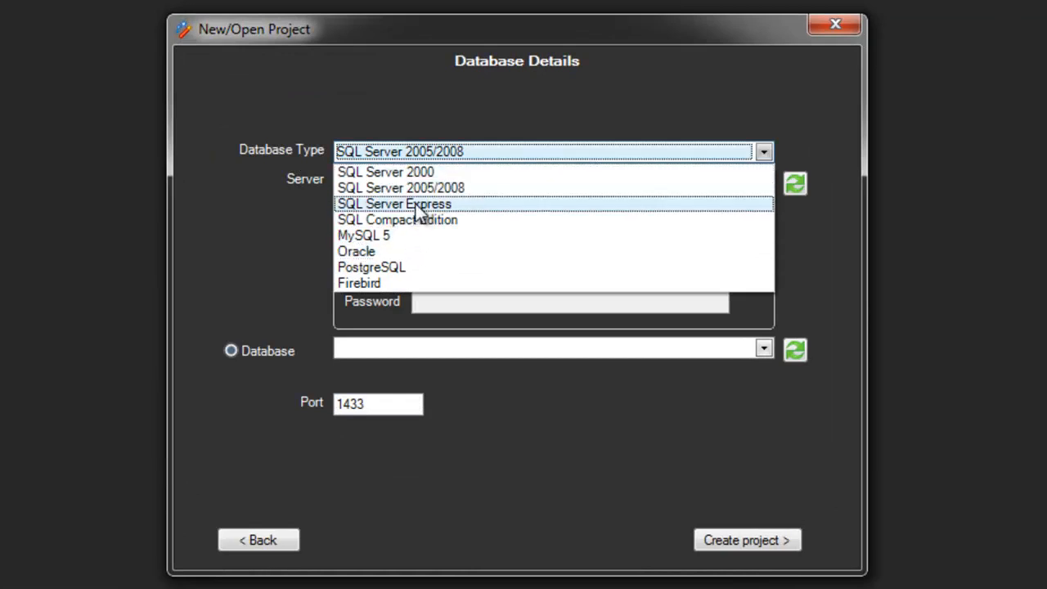
left_click(763, 348)
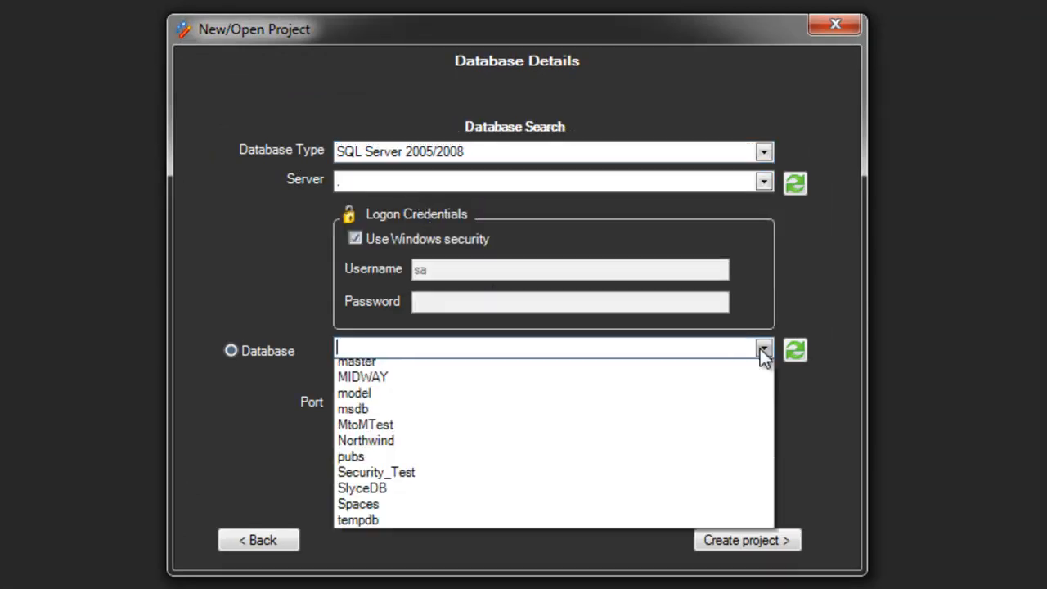
left_click(366, 440)
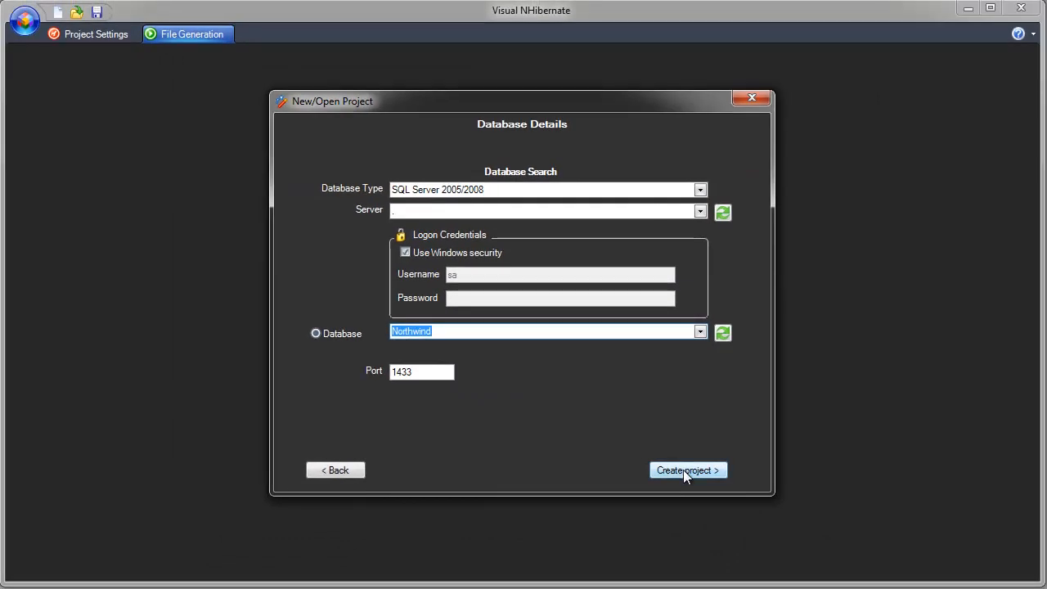
Generate the project model and entities from the Northwind database
left_click(687, 470)
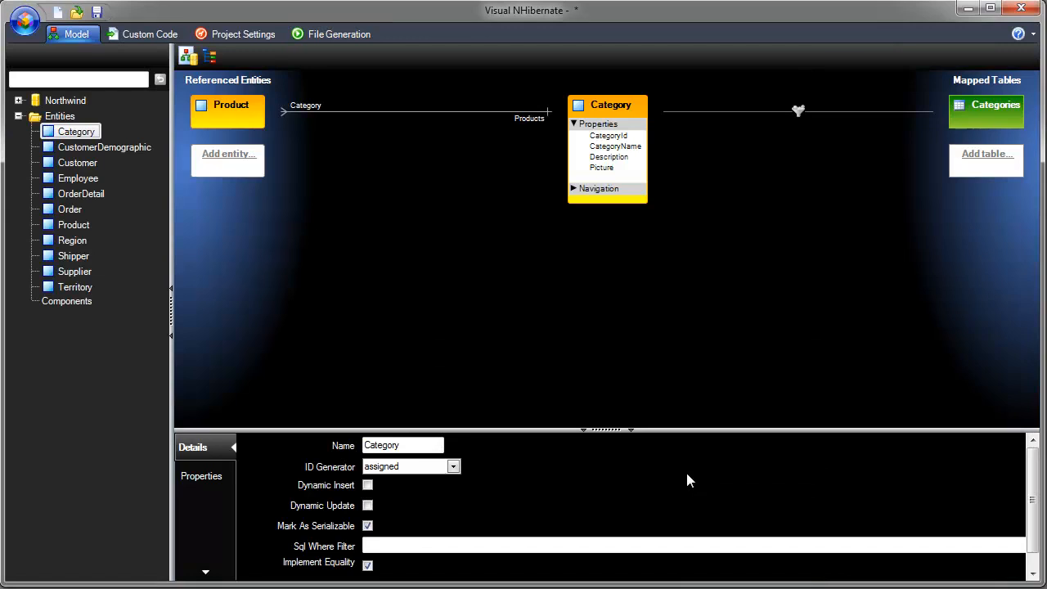
mouse_move(157, 189)
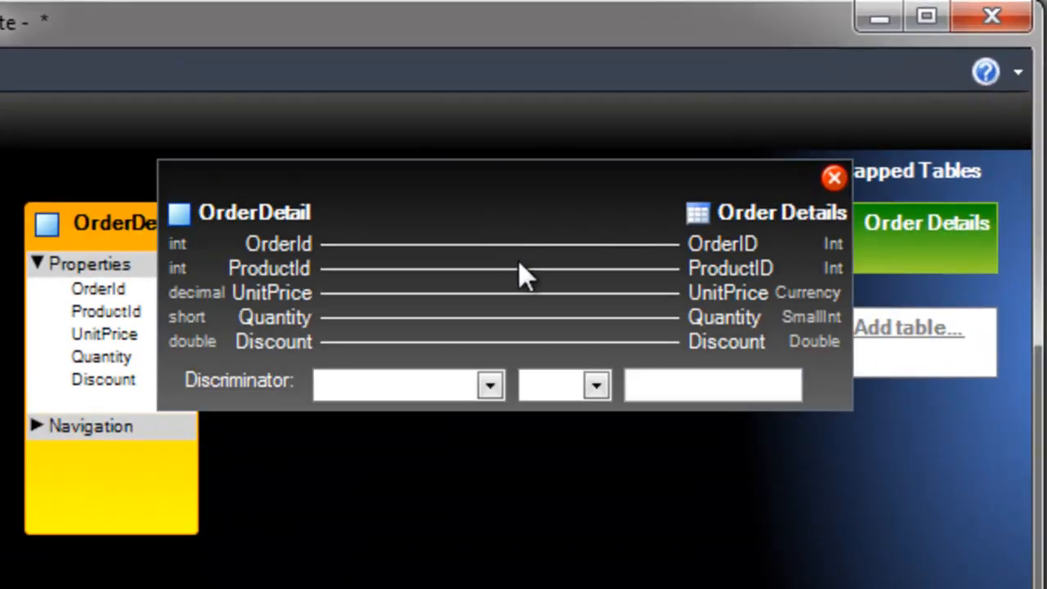
Close the OrderDetail mapping view and show the Custom Code entity customizations list
left_click(835, 177)
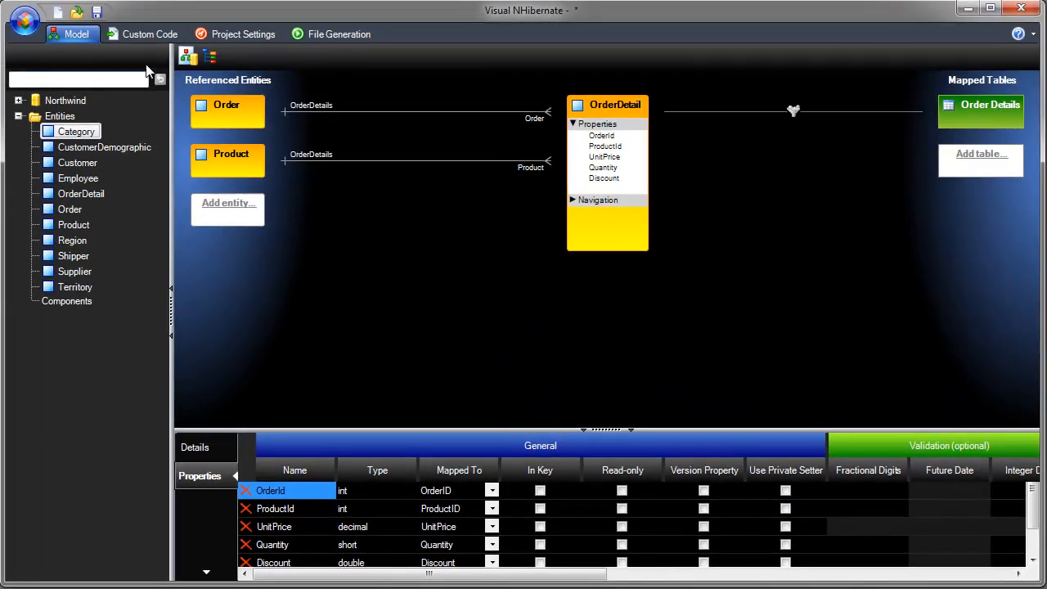
left_click(150, 33)
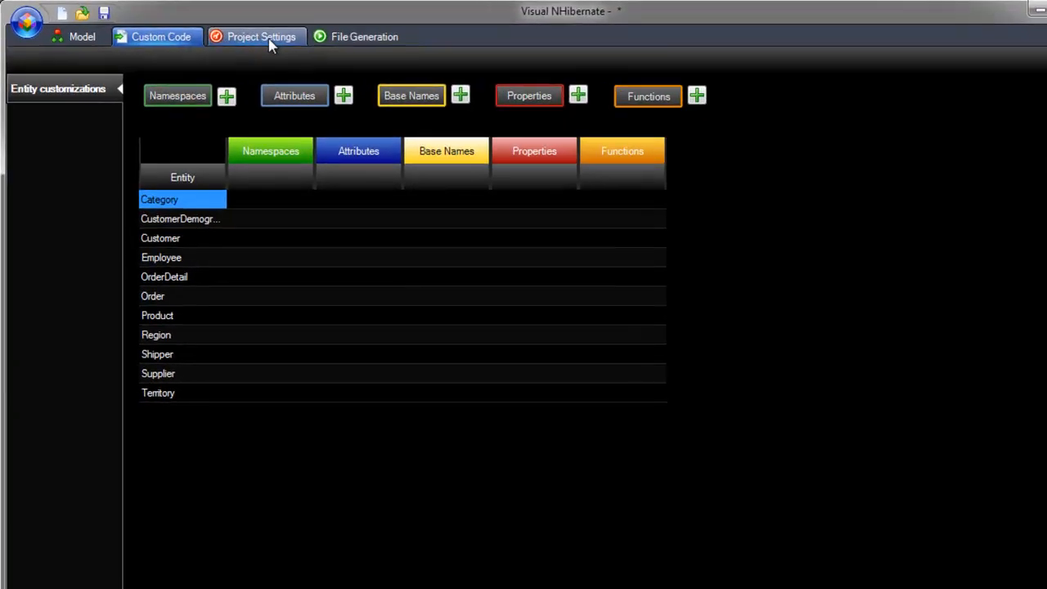
View the NHibernate project settings, then move to the File Generation area
left_click(262, 36)
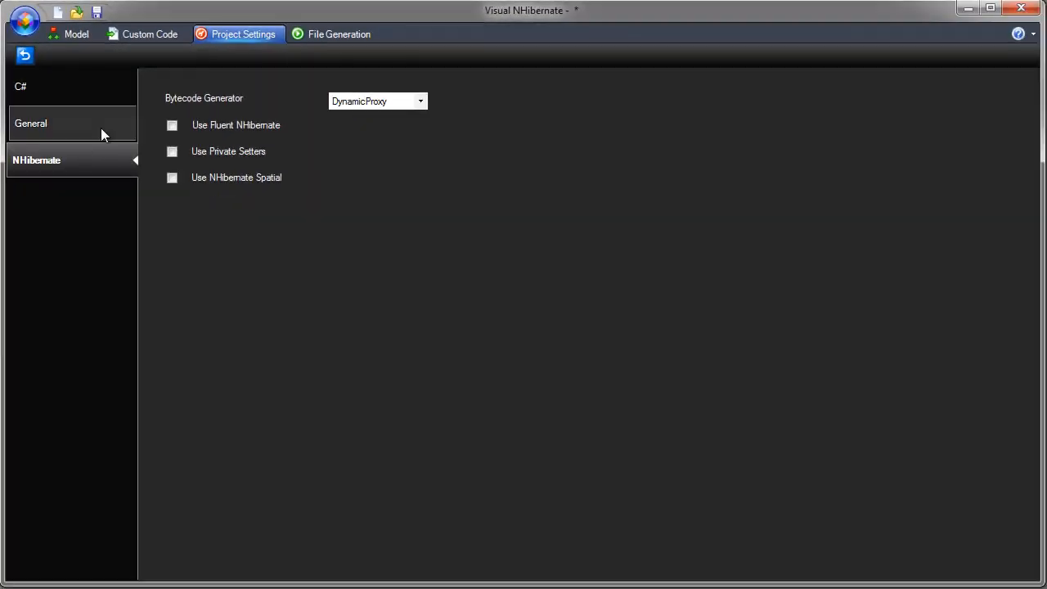
mouse_move(131, 121)
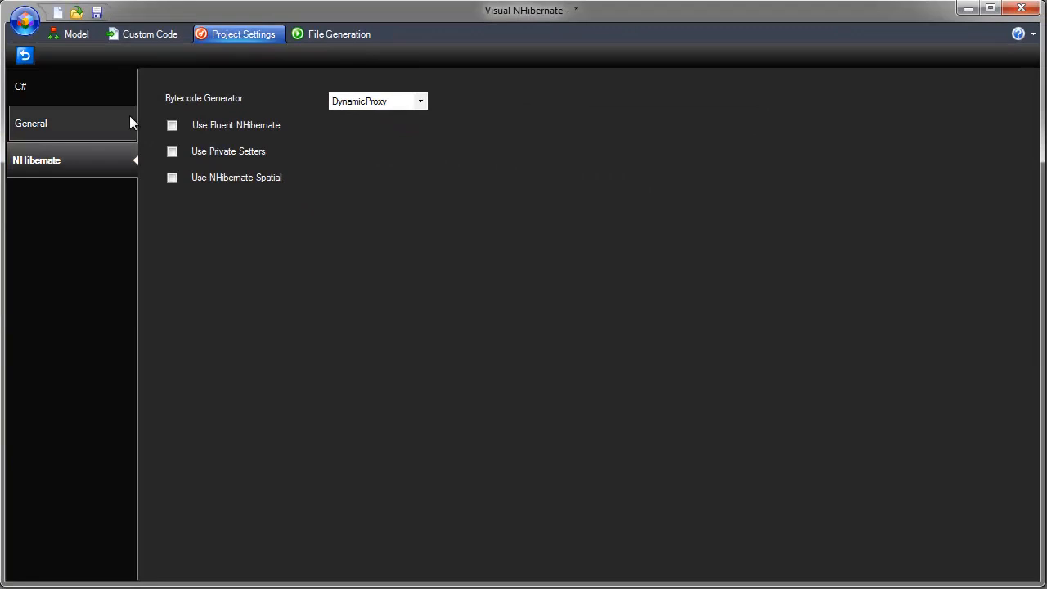
mouse_move(144, 115)
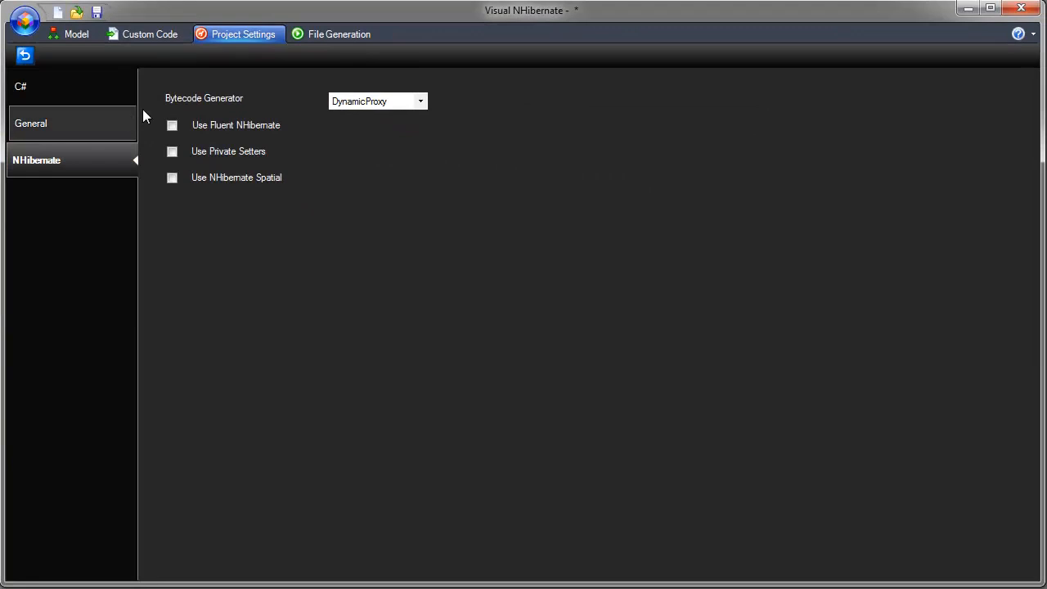
mouse_move(157, 111)
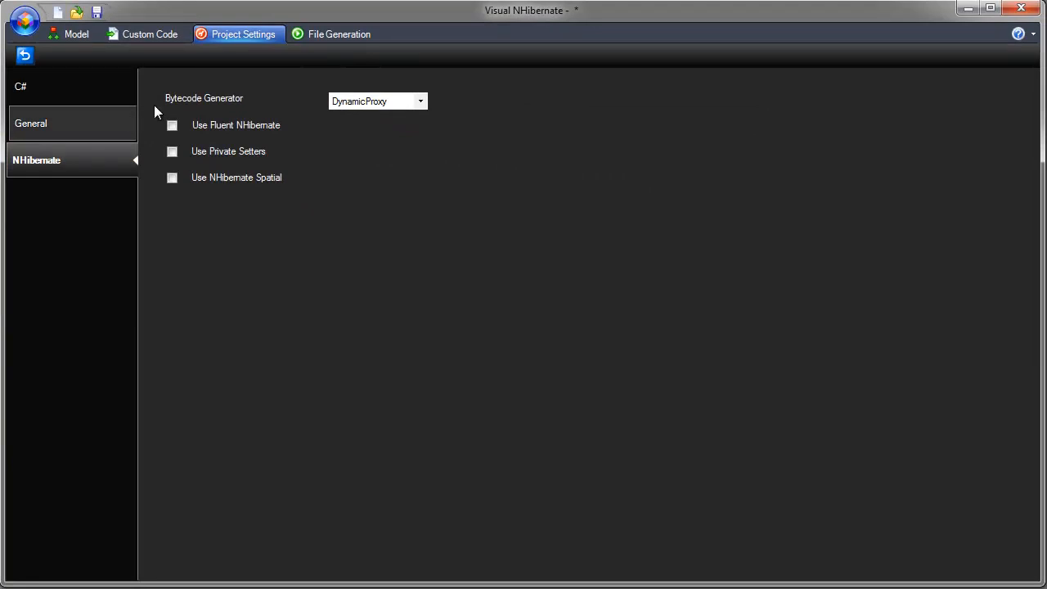
left_click(339, 33)
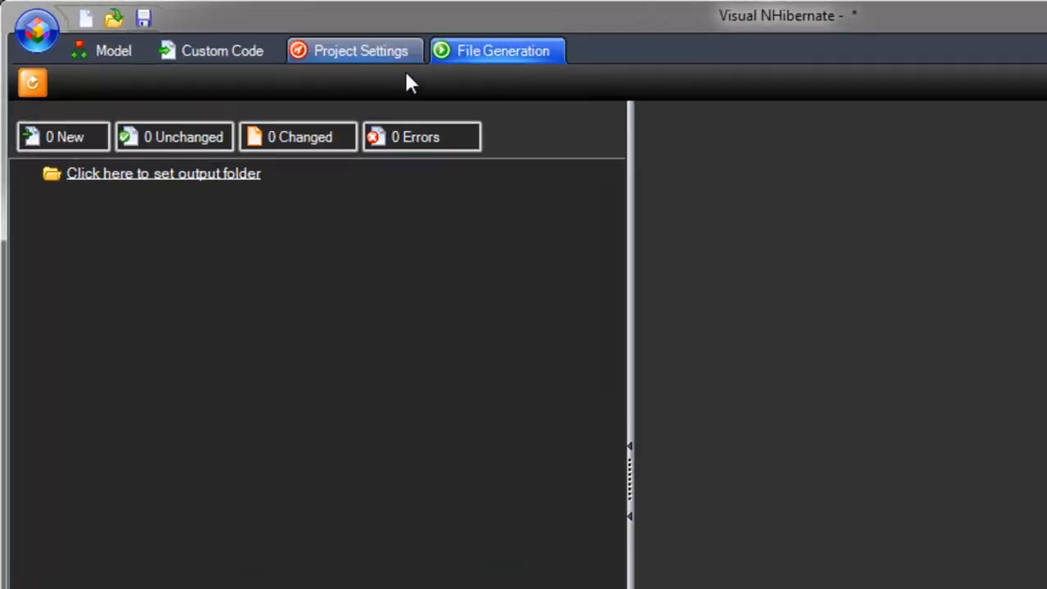
Set the output folder to D:\Demo and browse the Libraries files to be generated
left_click(163, 174)
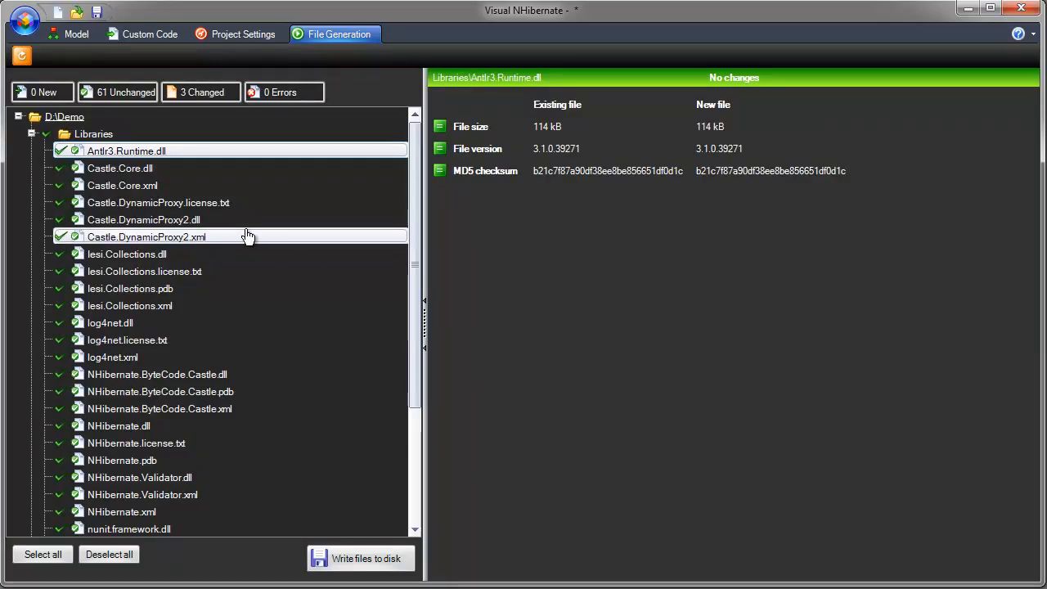
left_click(121, 185)
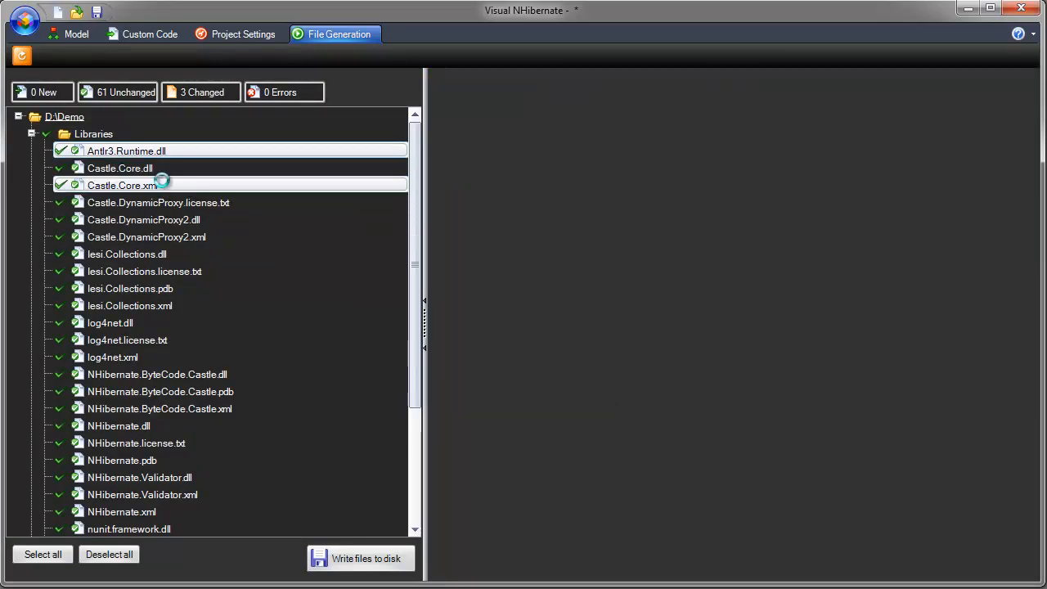
left_click(121, 185)
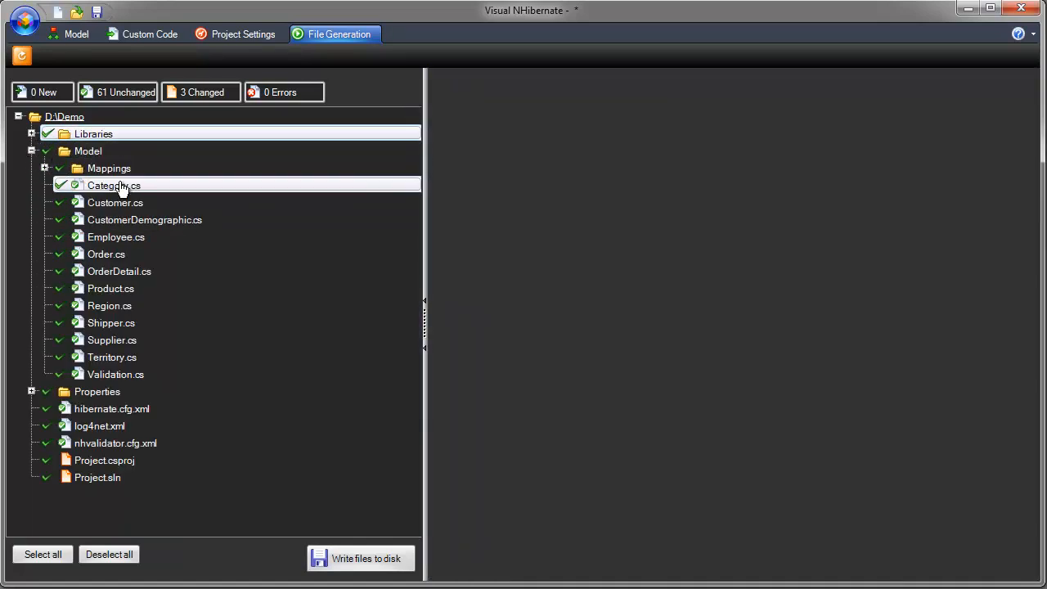
Preview a model mapping file and the CustomerDemographic class code
left_click(114, 203)
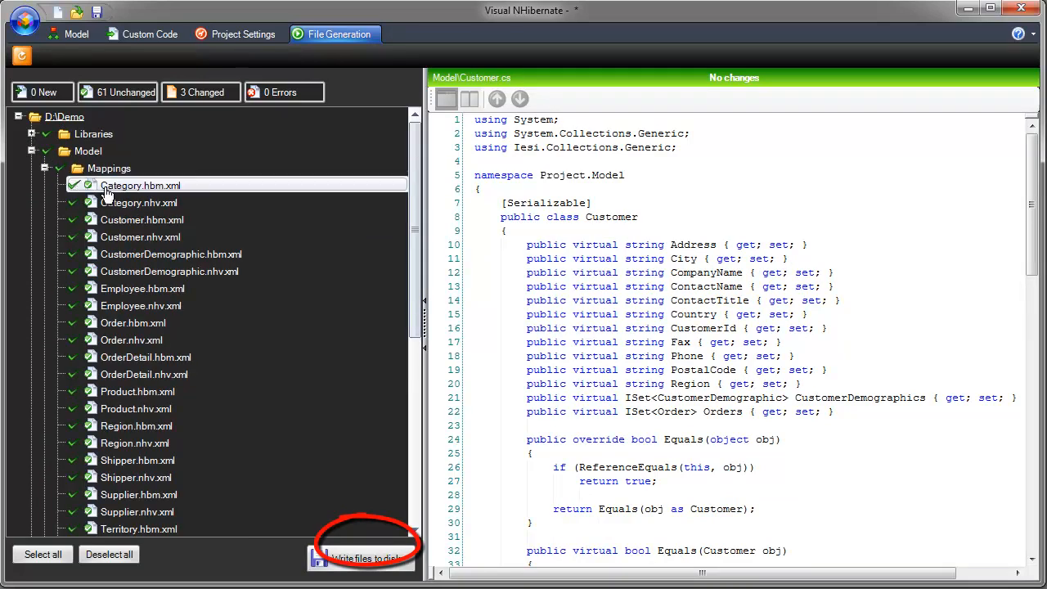
left_click(137, 203)
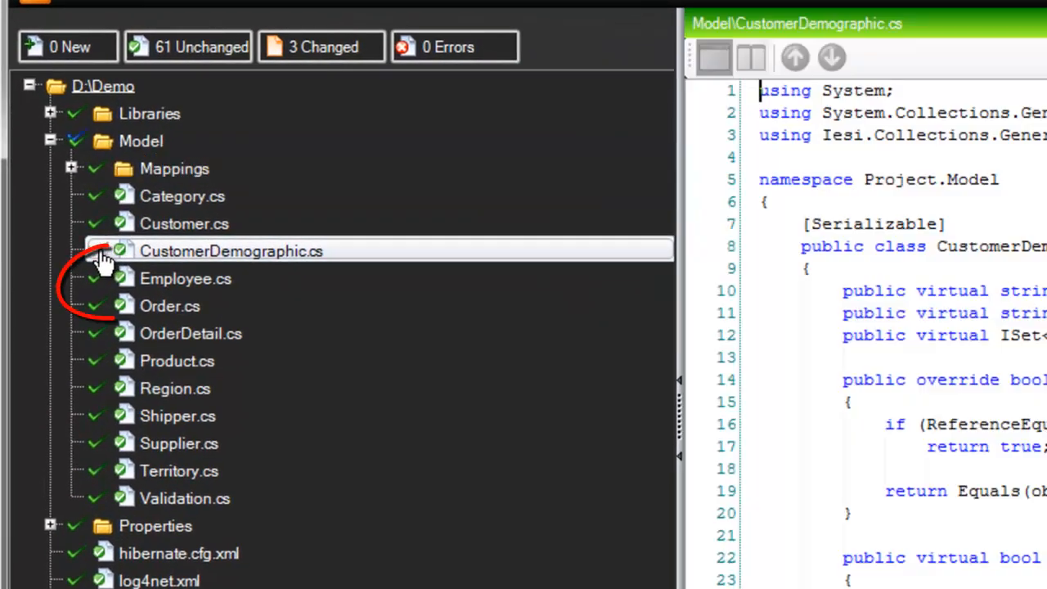
left_click(170, 306)
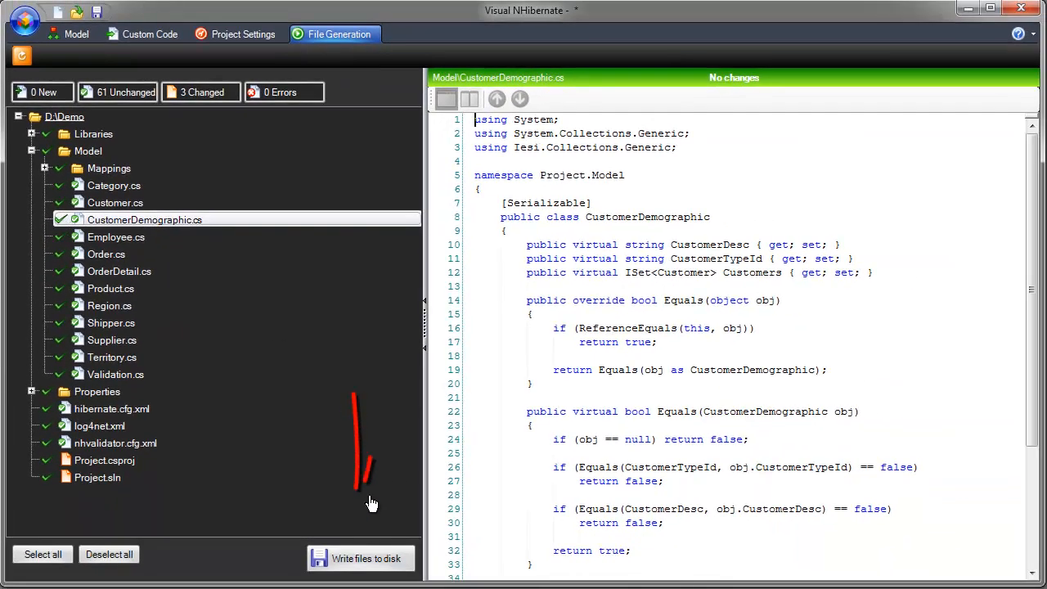
Write the generated files to disk and open D:\Demo in Windows Explorer
left_click(360, 560)
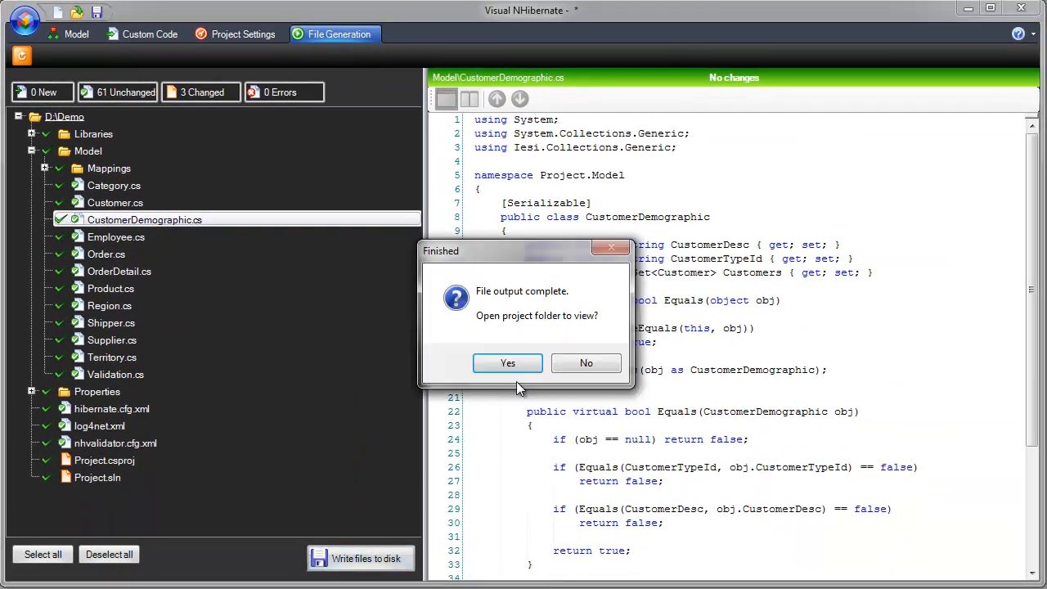
left_click(507, 363)
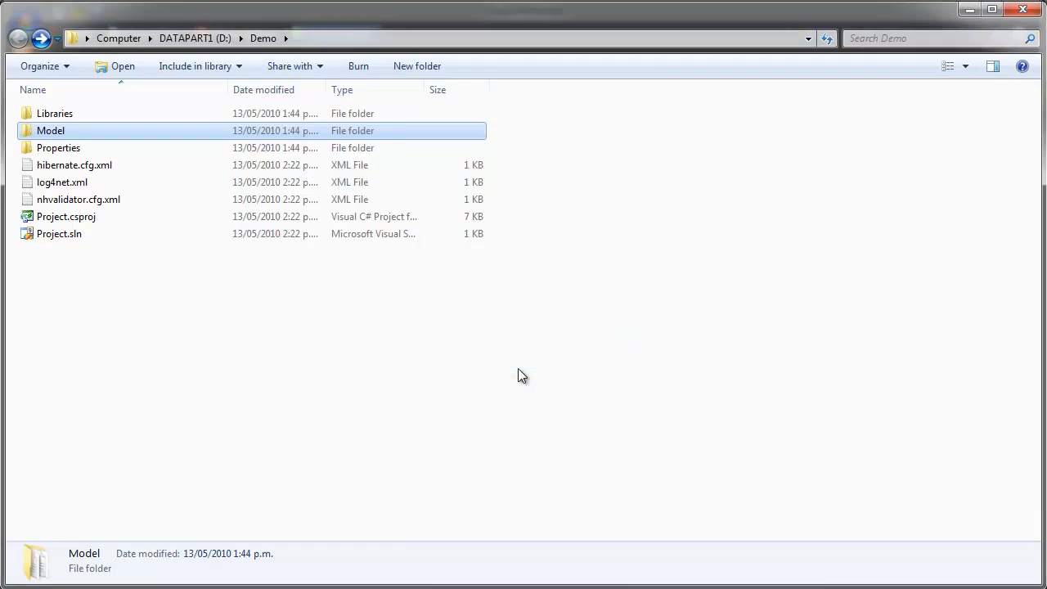
mouse_move(666, 479)
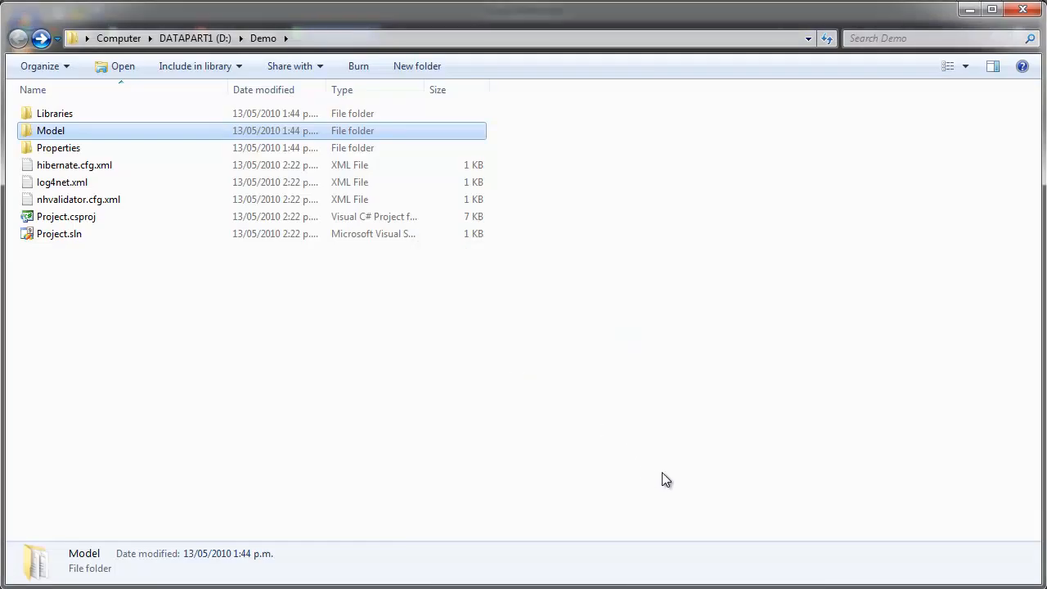